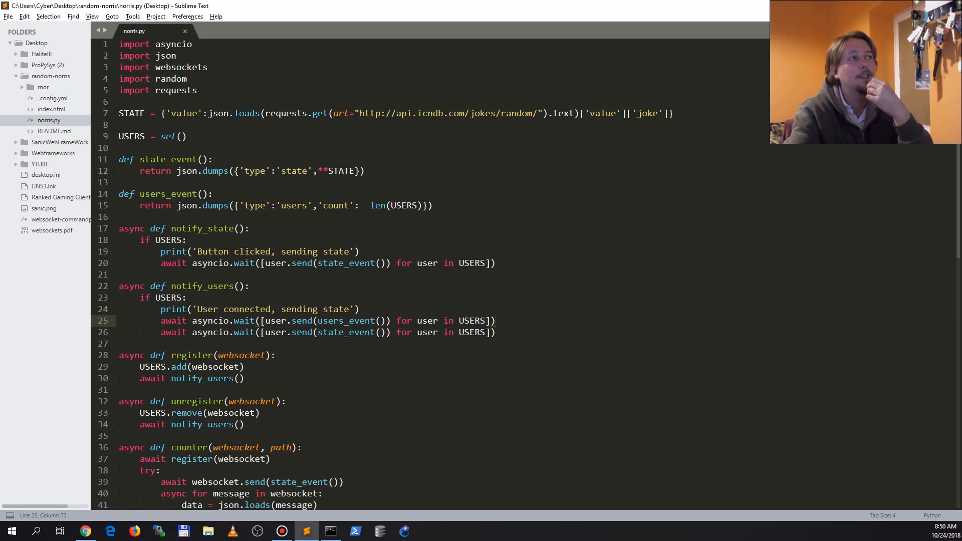
# Open index.html and inspect the button click handler markup
pyautogui.click(49, 109)
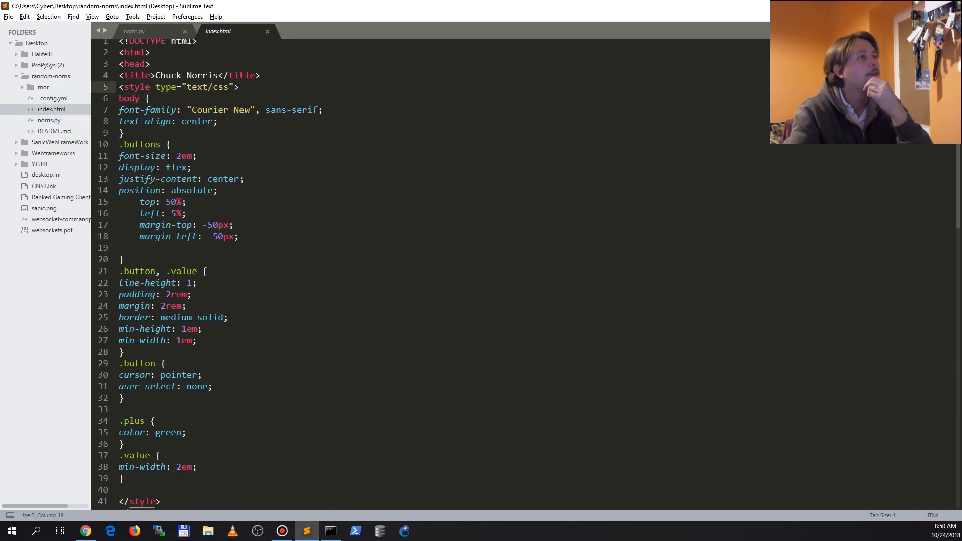
pyautogui.scroll(-3)
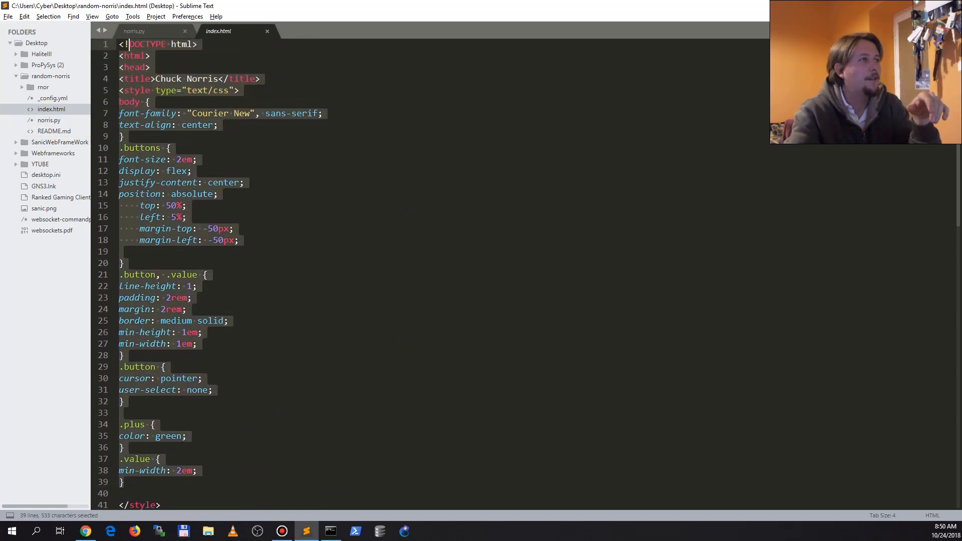
pyautogui.scroll(-3)
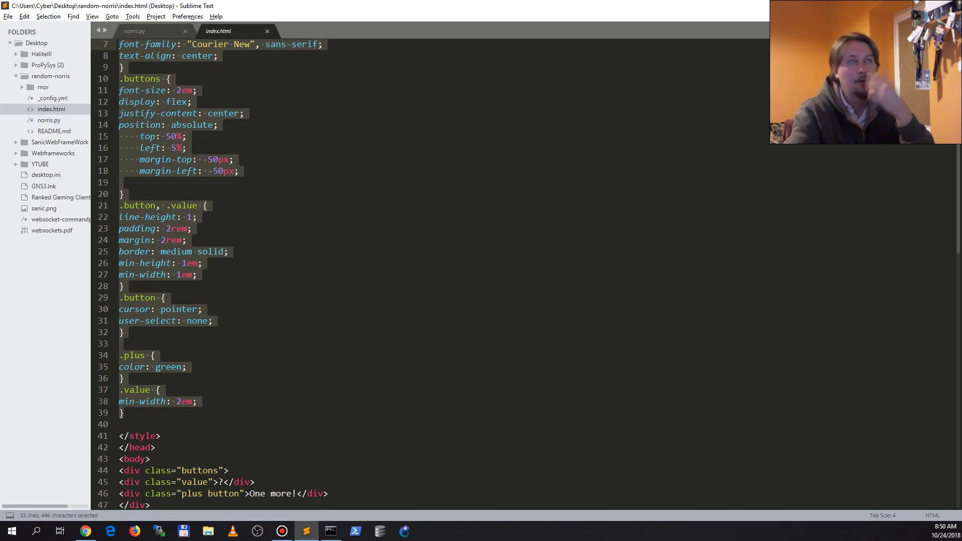
pyautogui.scroll(-3)
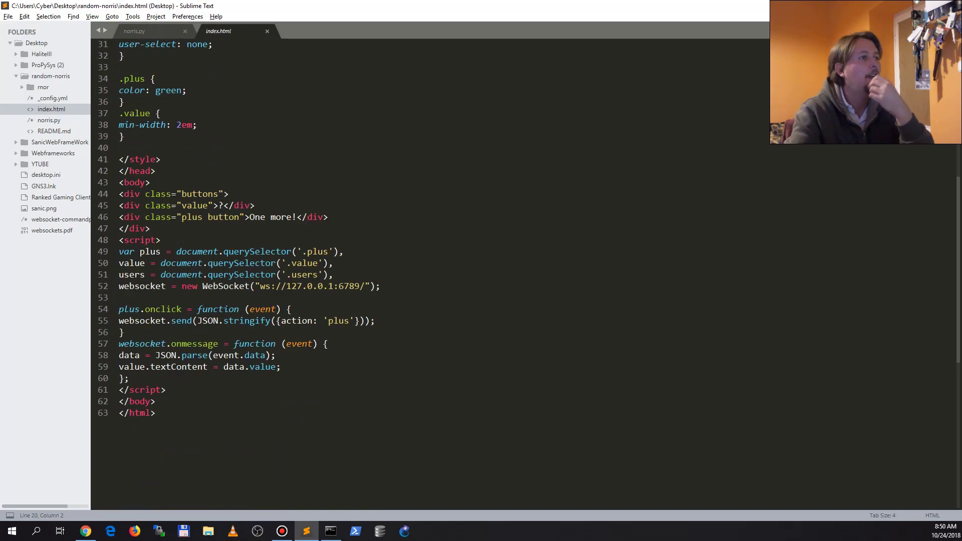
pyautogui.moveTo(119, 251); pyautogui.dragTo(330, 343)
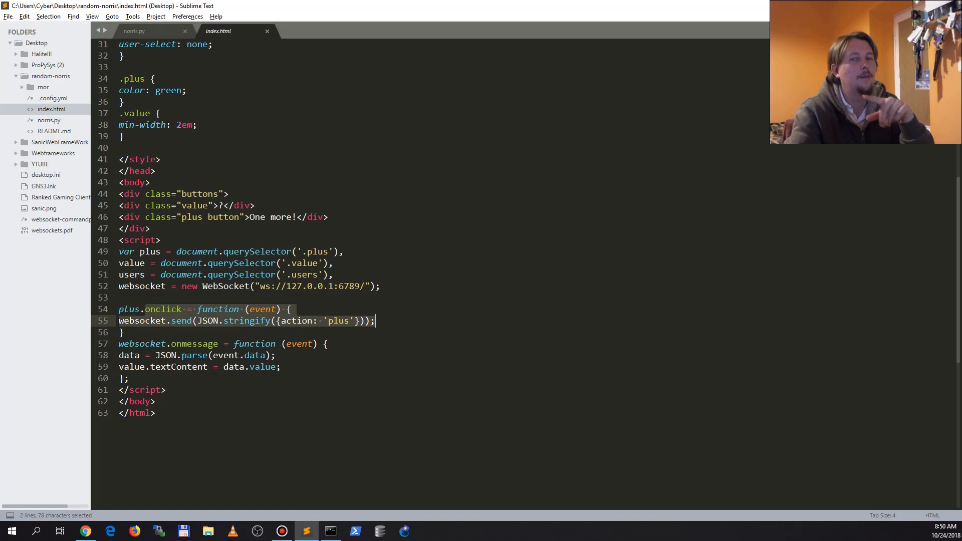
pyautogui.doubleClick(194, 344)
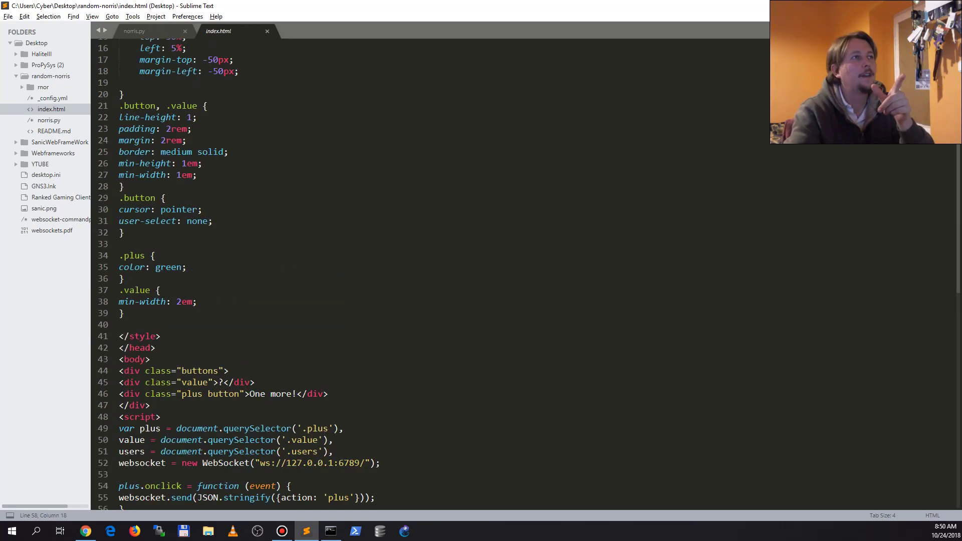
# Back in norris.py, review the json import and the state_event function
pyautogui.click(134, 31)
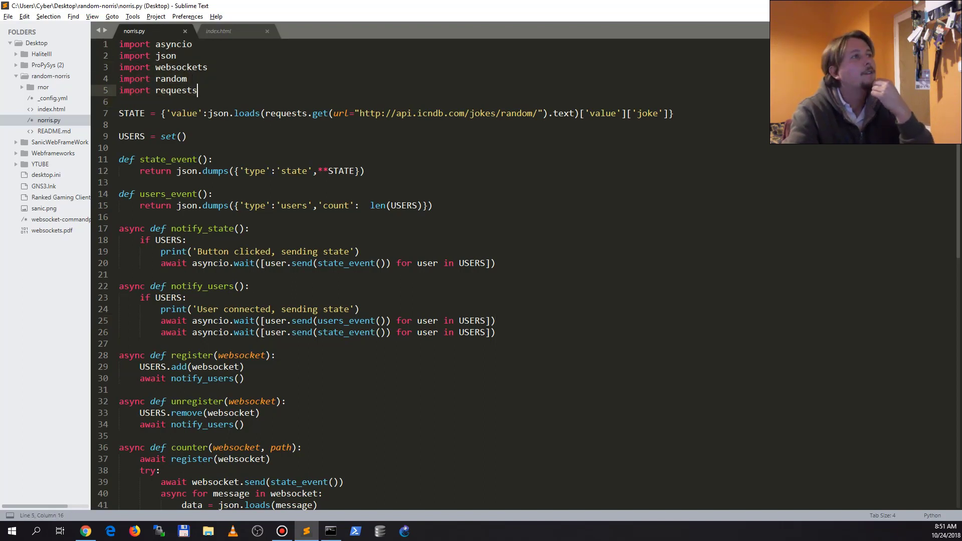
pyautogui.click(165, 55)
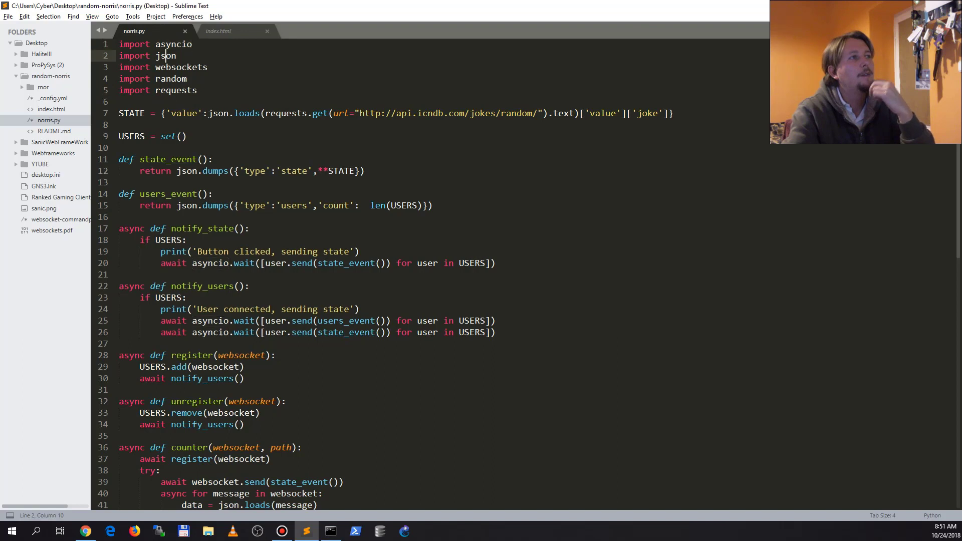
pyautogui.doubleClick(181, 68)
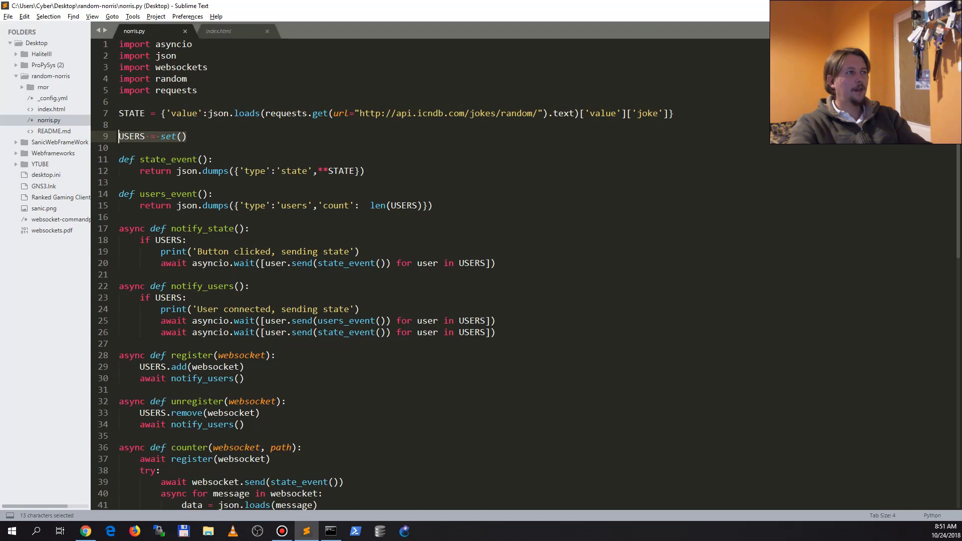
pyautogui.doubleClick(168, 159)
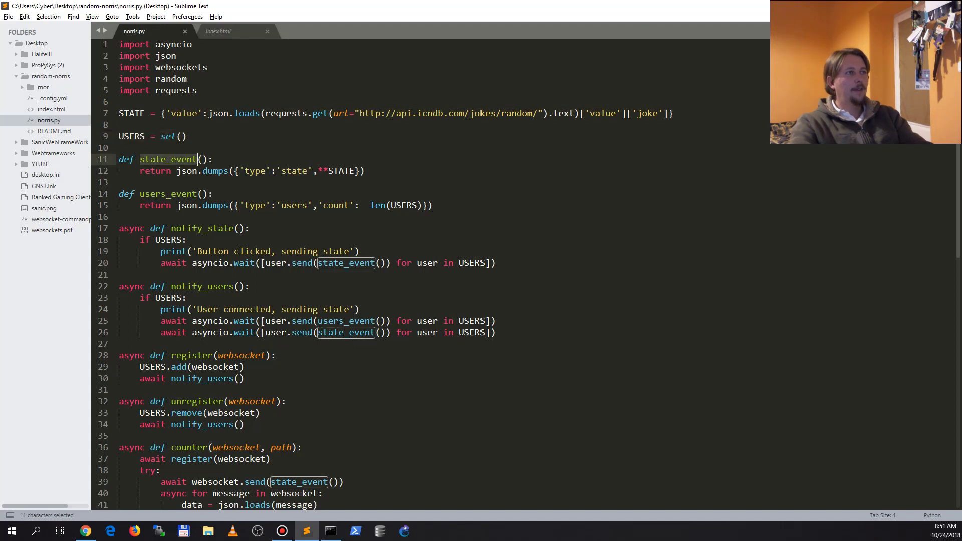
pyautogui.click(128, 136)
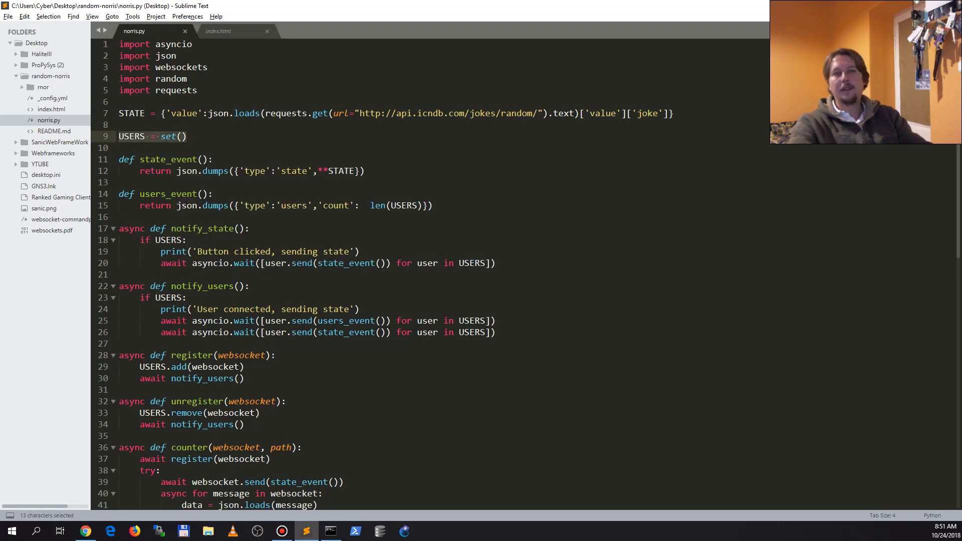
# Review the users_event function and highlight every use of USERS
pyautogui.doubleClick(167, 159)
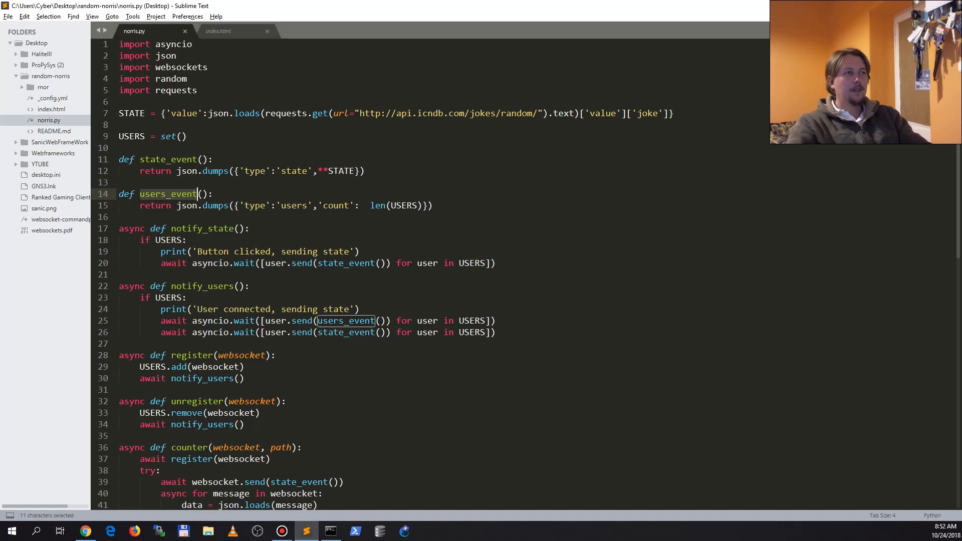
pyautogui.click(195, 205)
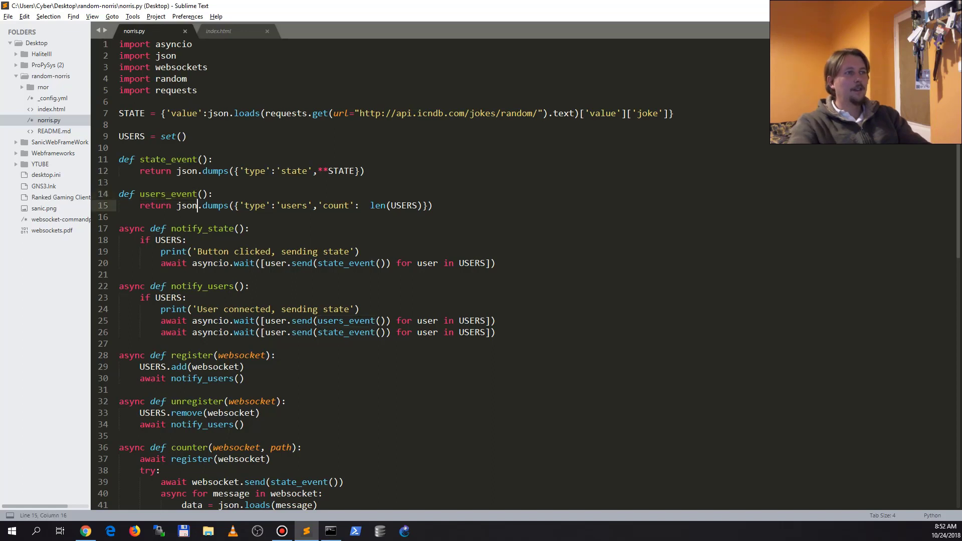
pyautogui.click(411, 206)
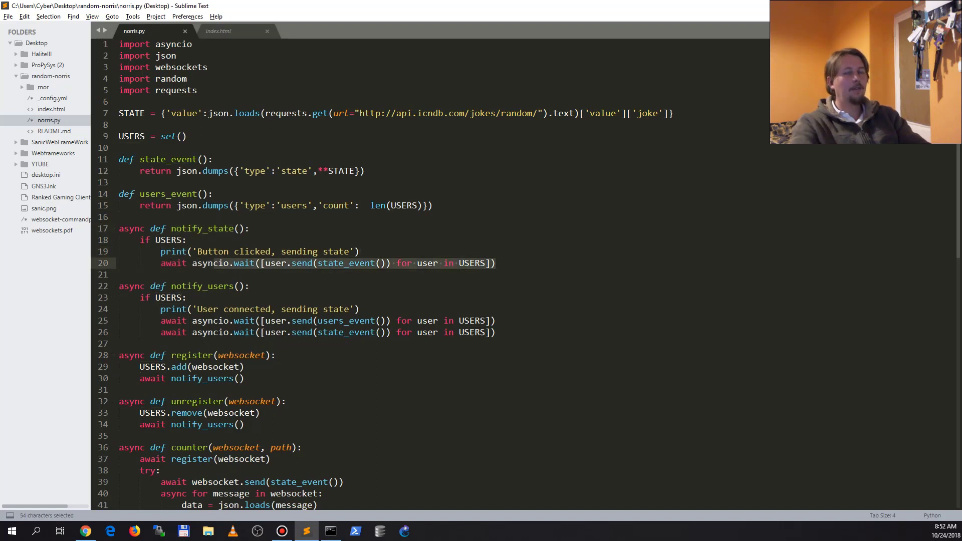
pyautogui.doubleClick(471, 263)
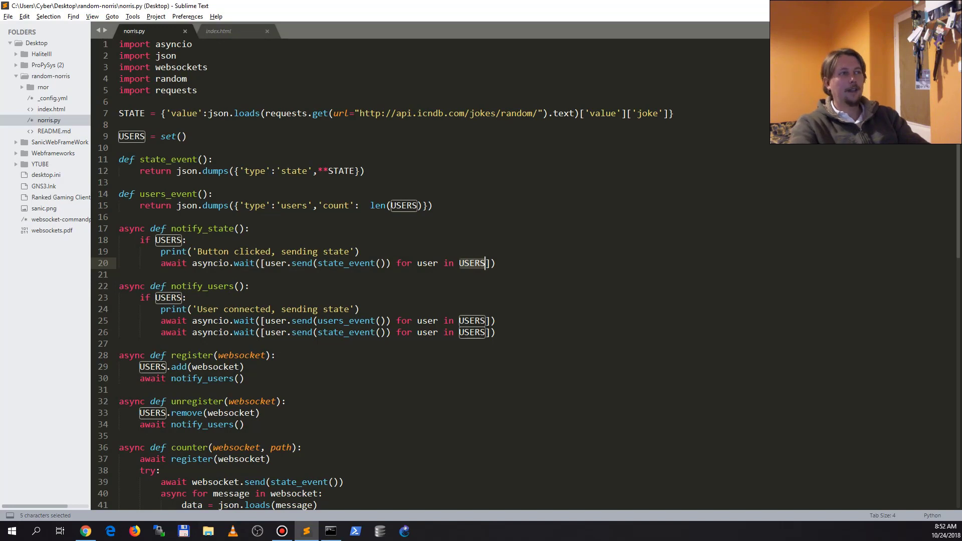
pyautogui.doubleClick(201, 286)
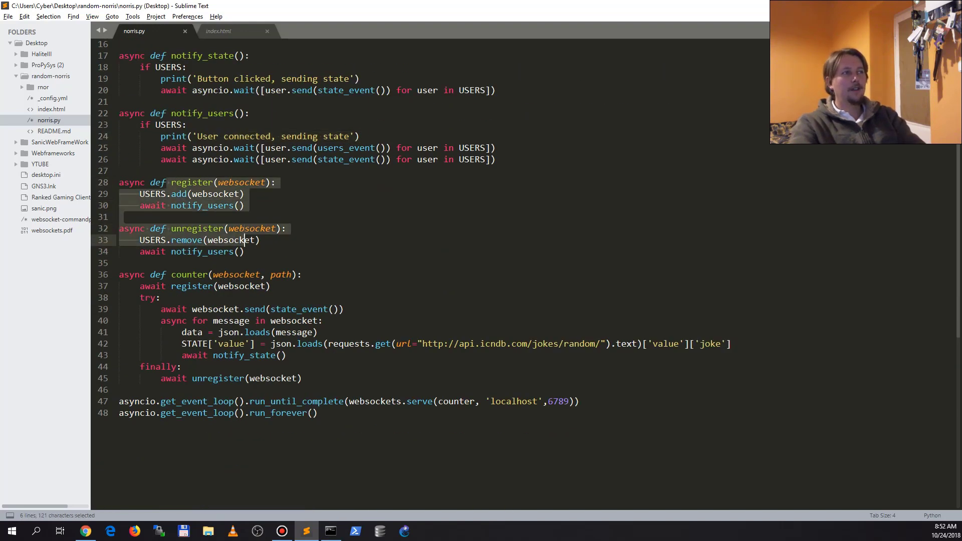
# Examine the notify_users call and remove in unregister, plus the counter function
pyautogui.click(186, 252)
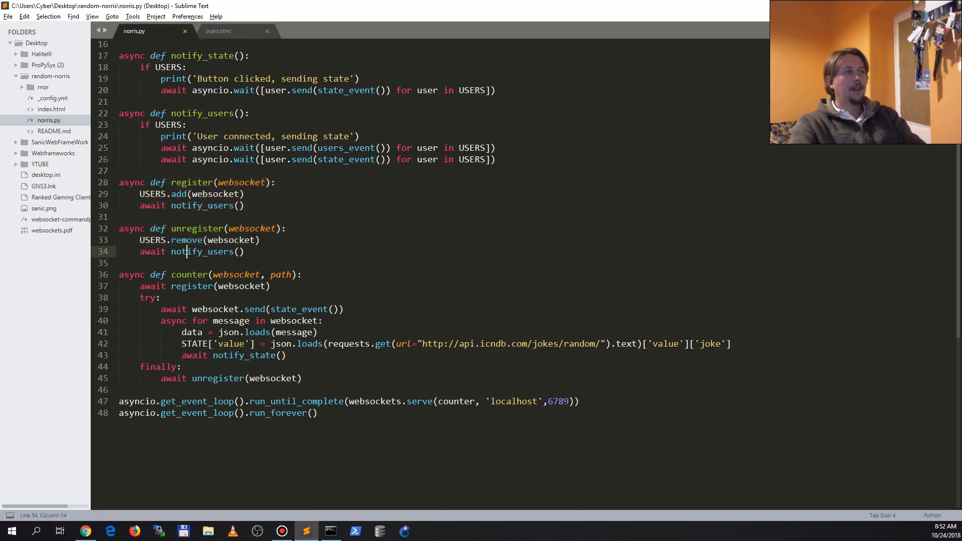
pyautogui.doubleClick(186, 240)
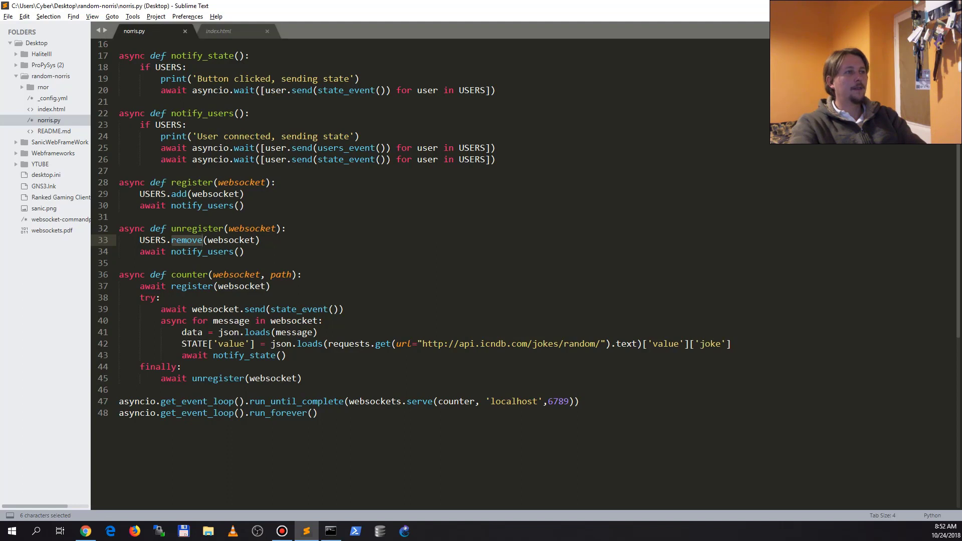
pyautogui.click(120, 262)
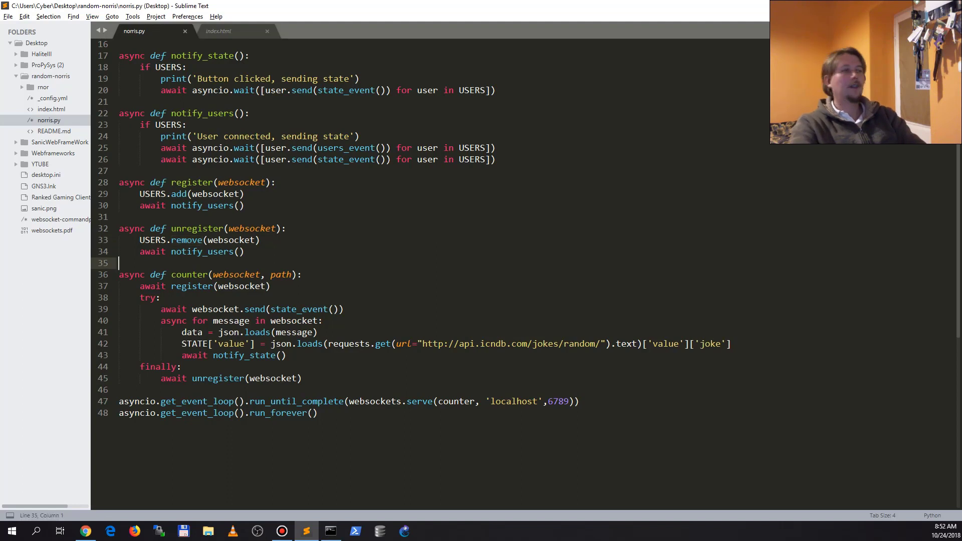
pyautogui.doubleClick(189, 275)
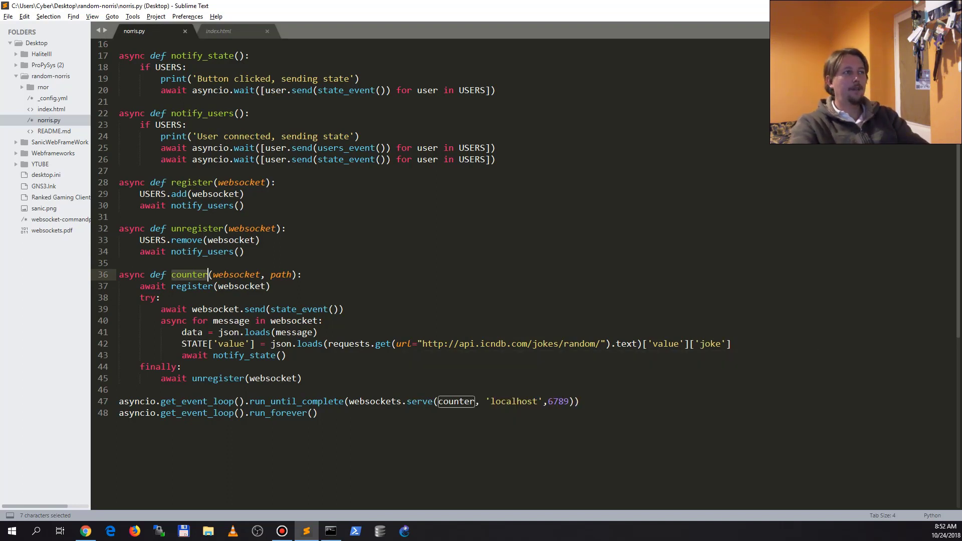
# Highlight websocket uses, the message-handling loop, and the STATE variable on line 42
pyautogui.doubleClick(209, 309)
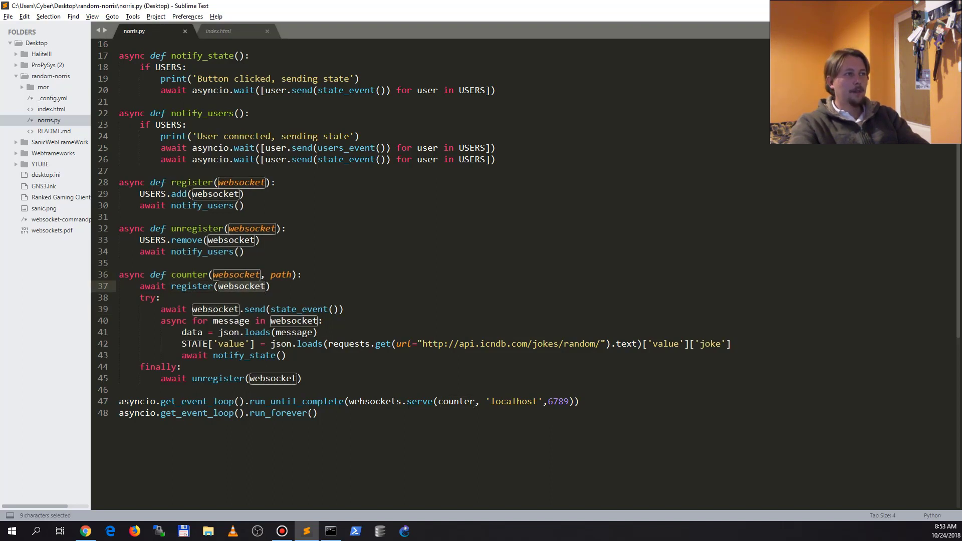
pyautogui.click(273, 309)
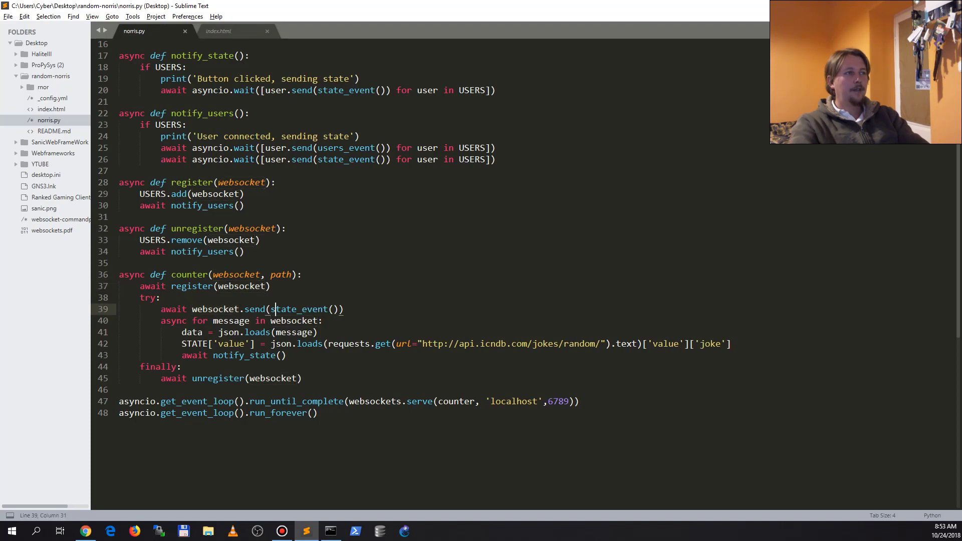
pyautogui.doubleClick(298, 309)
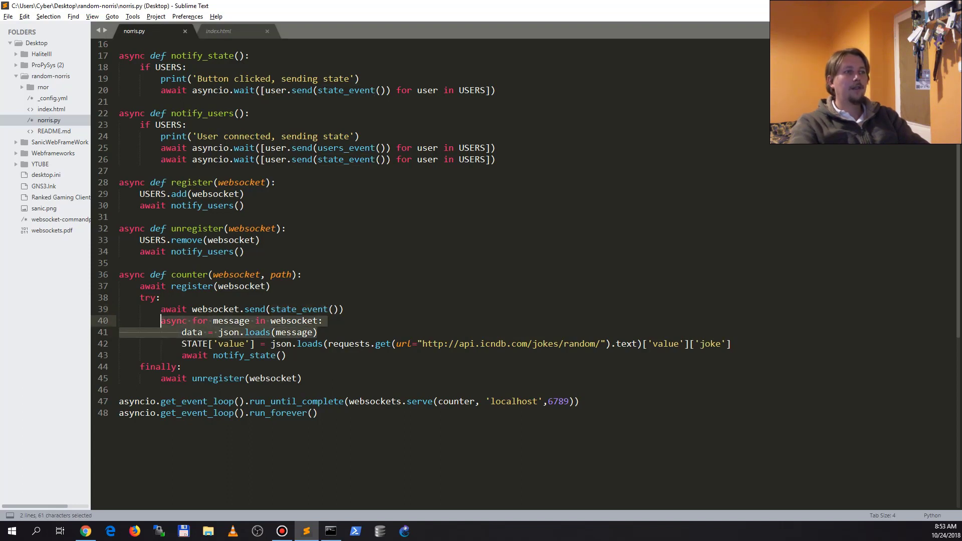
pyautogui.doubleClick(195, 344)
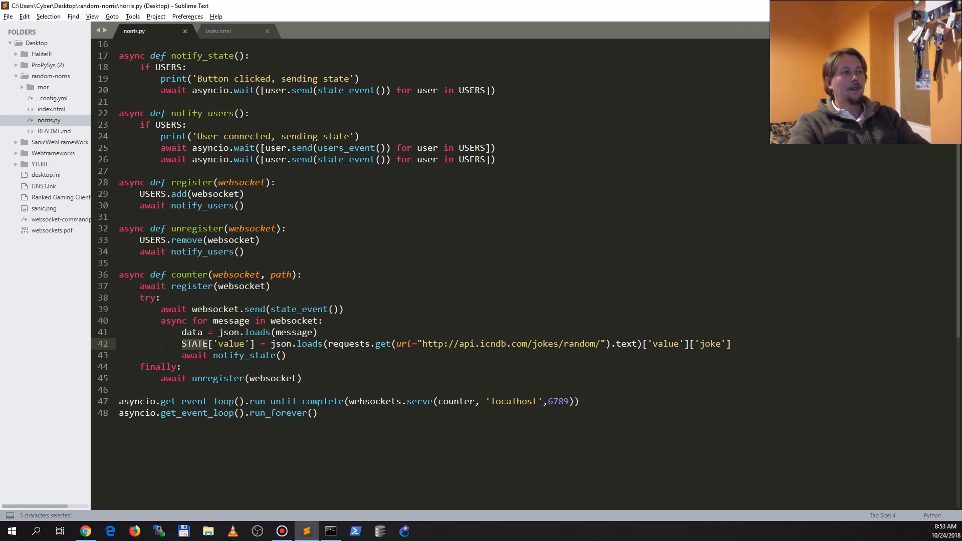
pyautogui.click(201, 343)
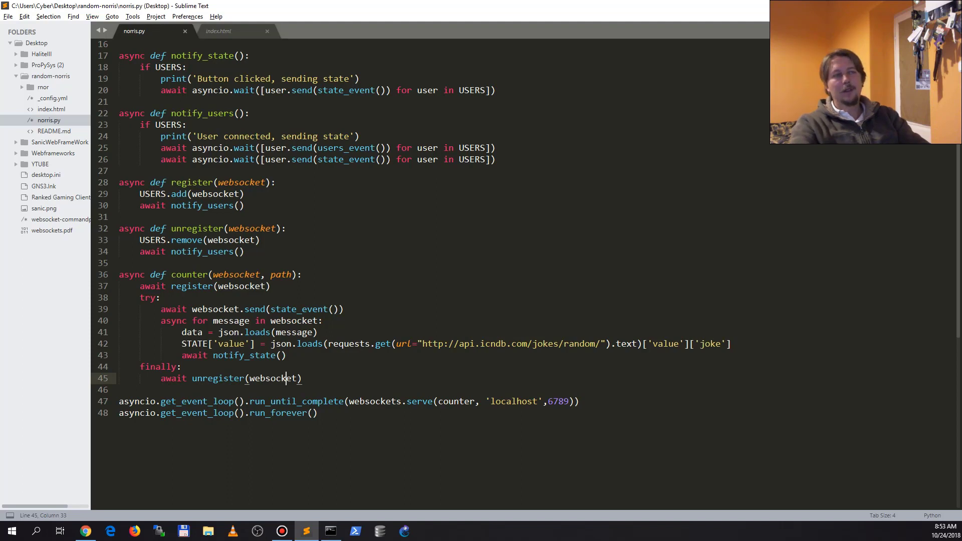
# Mark the server start-up lines, then clear the console and run python norris.py
pyautogui.moveTo(119, 401); pyautogui.dragTo(318, 413)
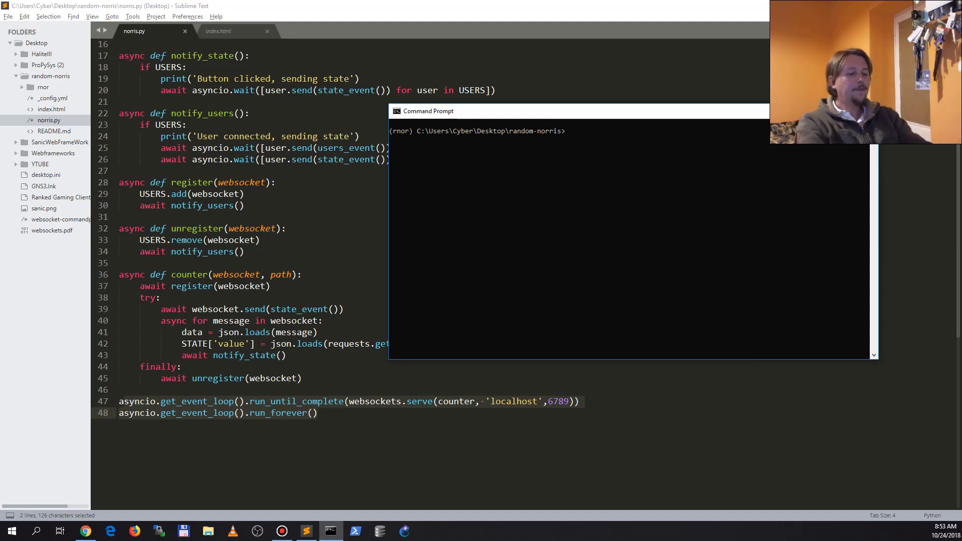
pyautogui.write('cls')
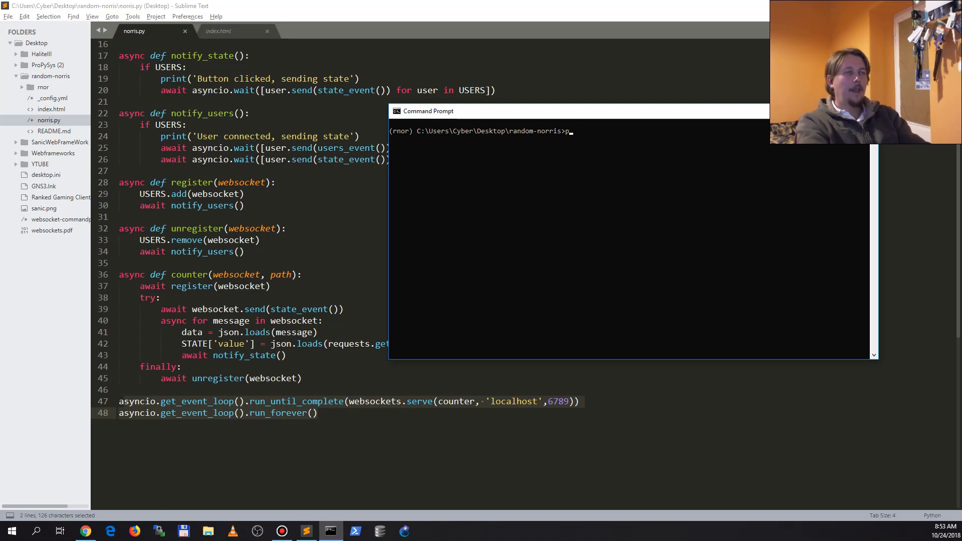
pyautogui.write('ython norris.py')
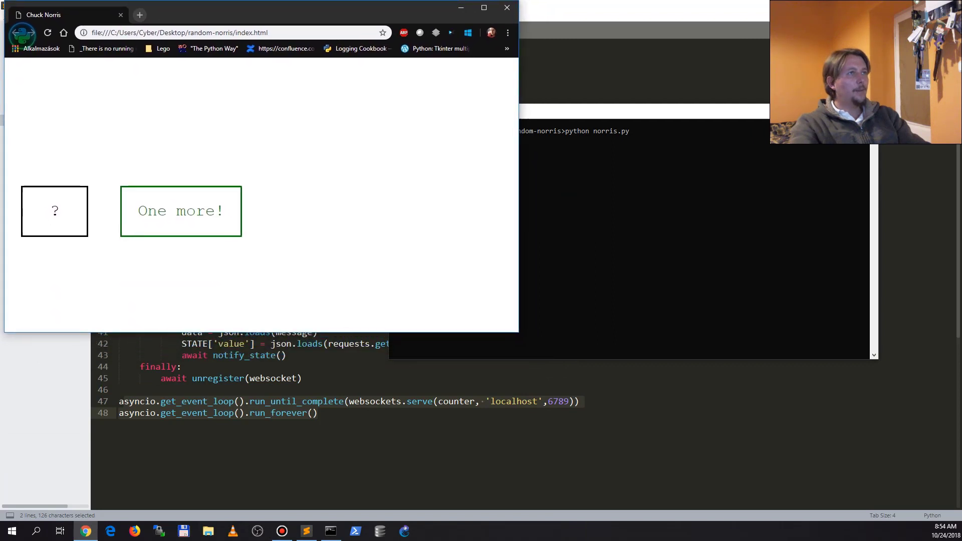
# Fetch a new joke with the One more! button on the Chuck Norris page
pyautogui.click(180, 211)
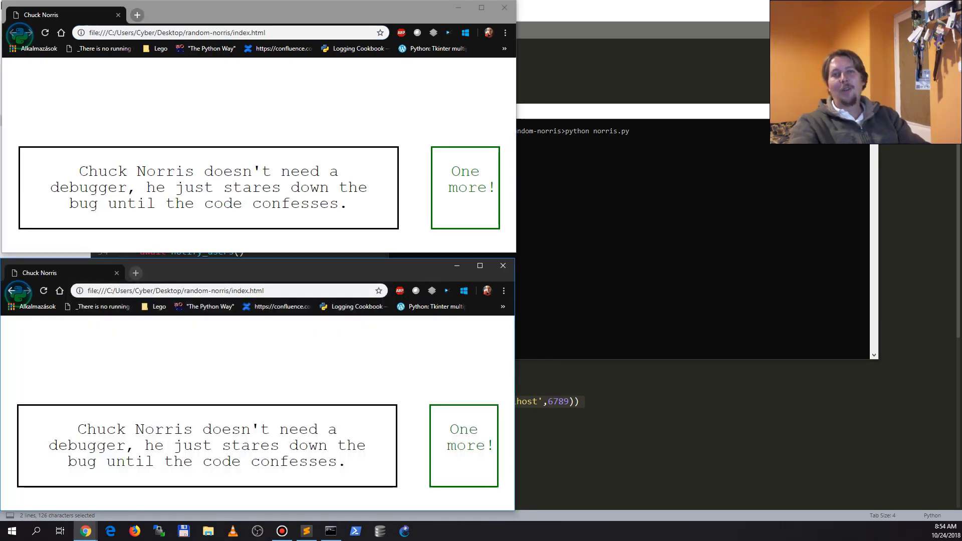
# Open another Chuck Norris page window and fetch two more shared jokes
pyautogui.click(137, 15)
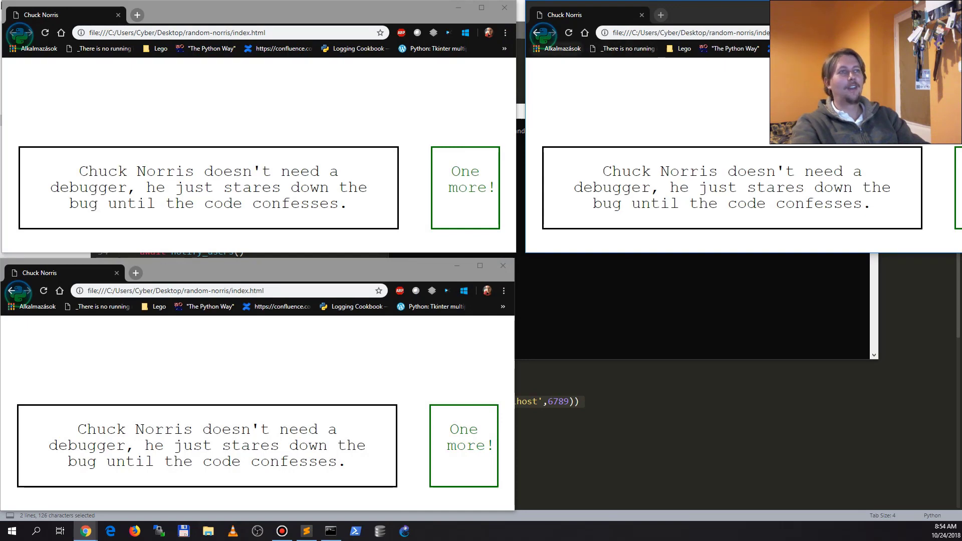
pyautogui.click(661, 15)
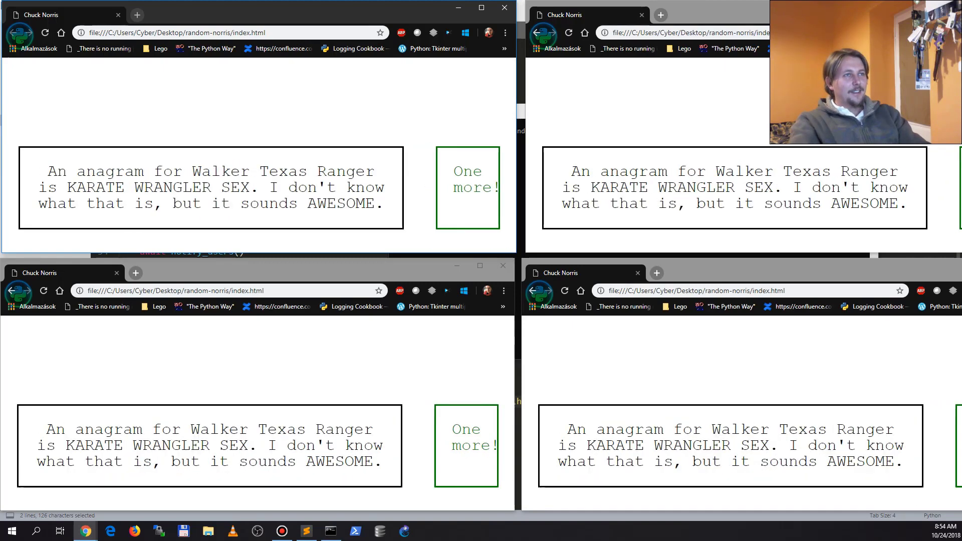
pyautogui.click(468, 186)
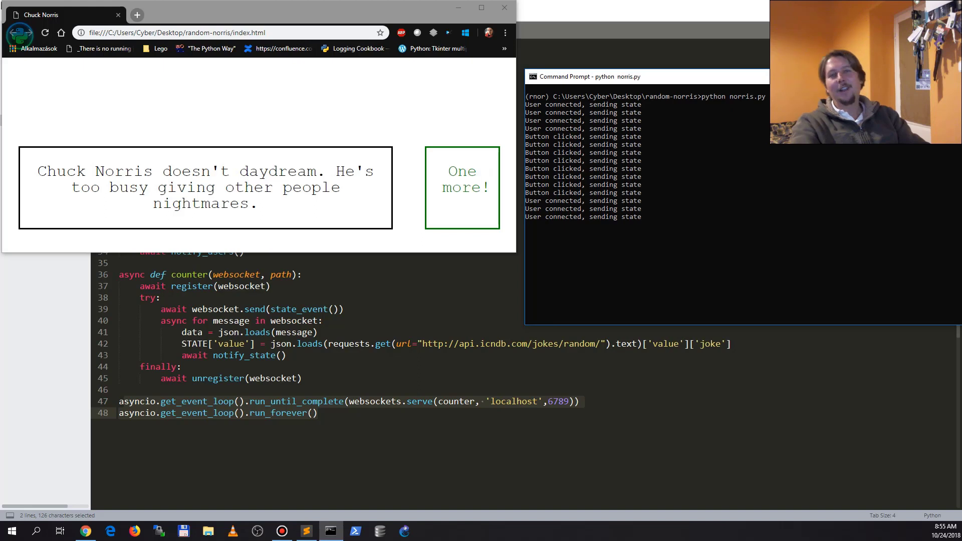
# Select the address bar of the remaining Chuck Norris window
pyautogui.click(184, 33)
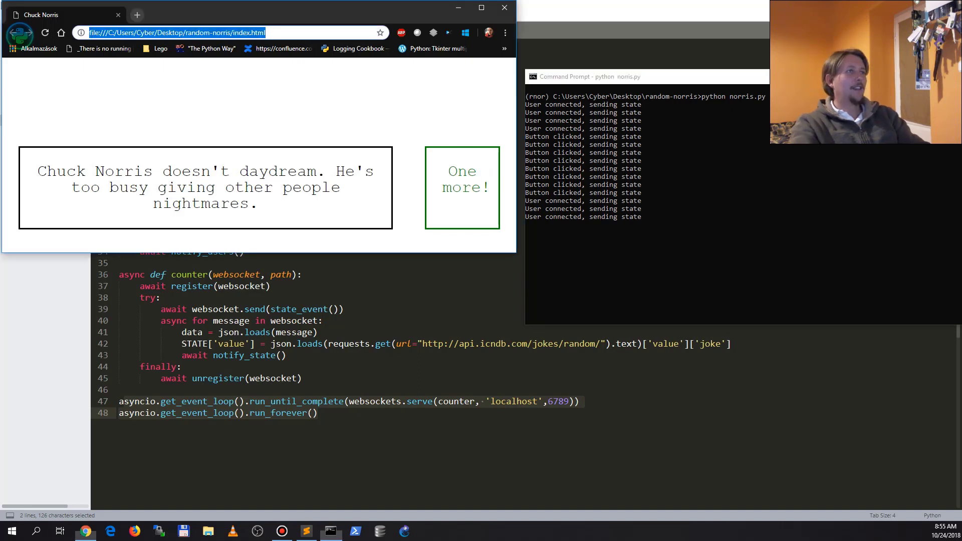